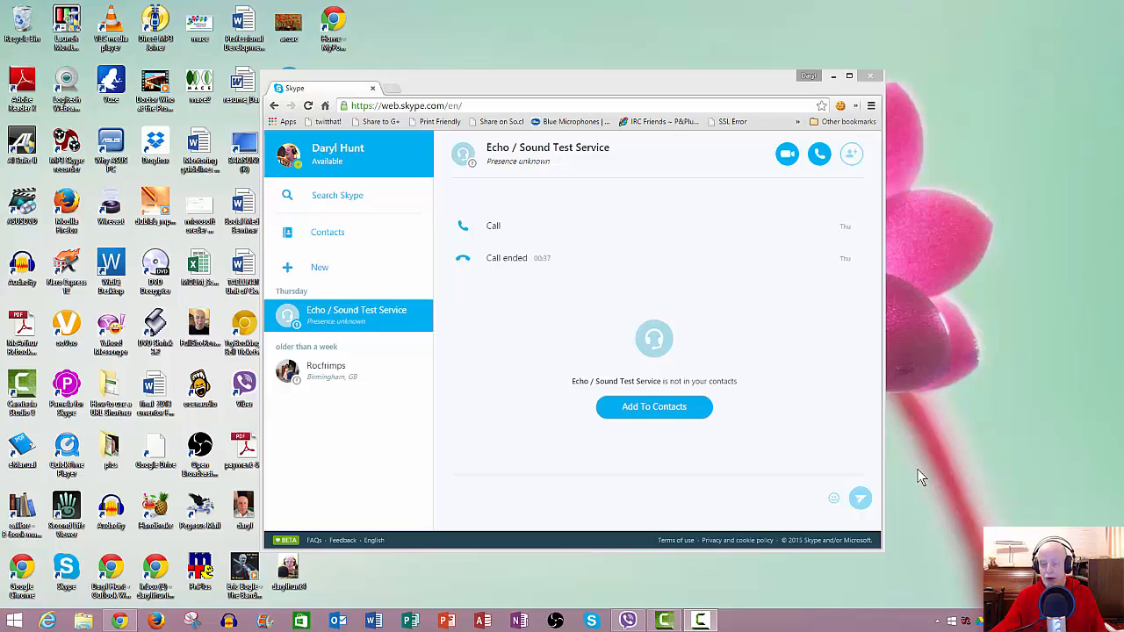
mouse_move(775, 523)
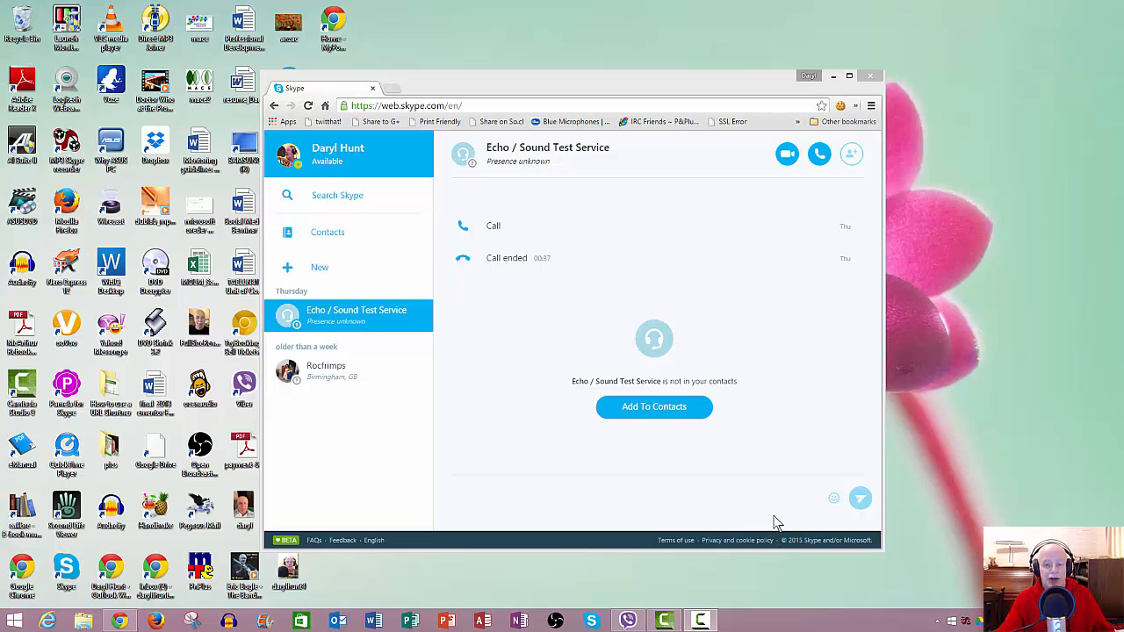
mouse_move(587, 500)
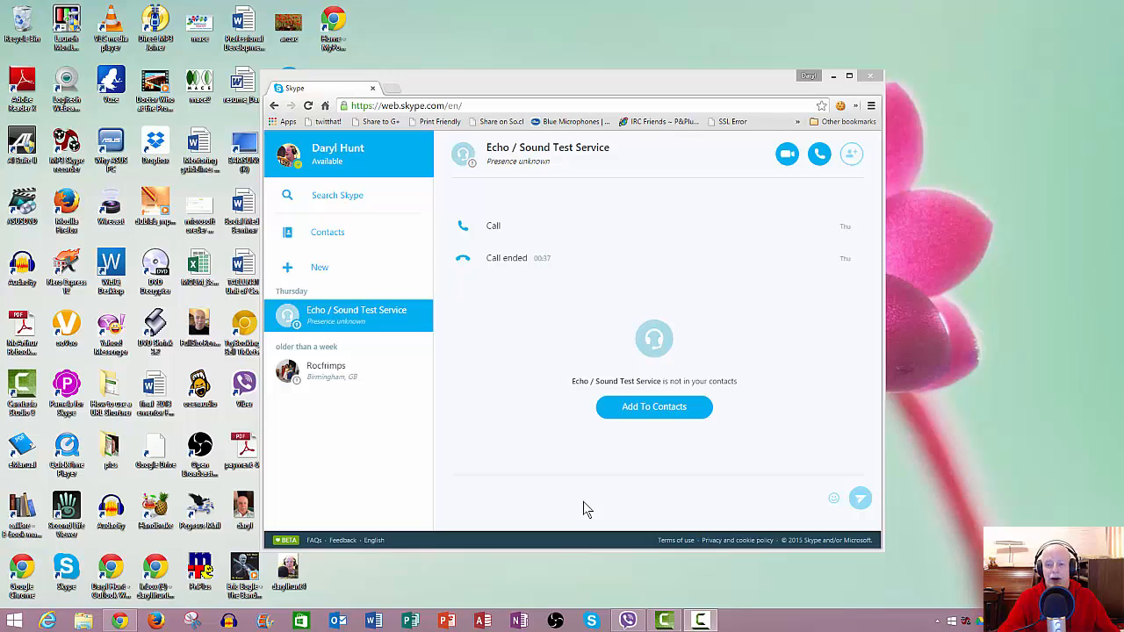
mouse_move(562, 486)
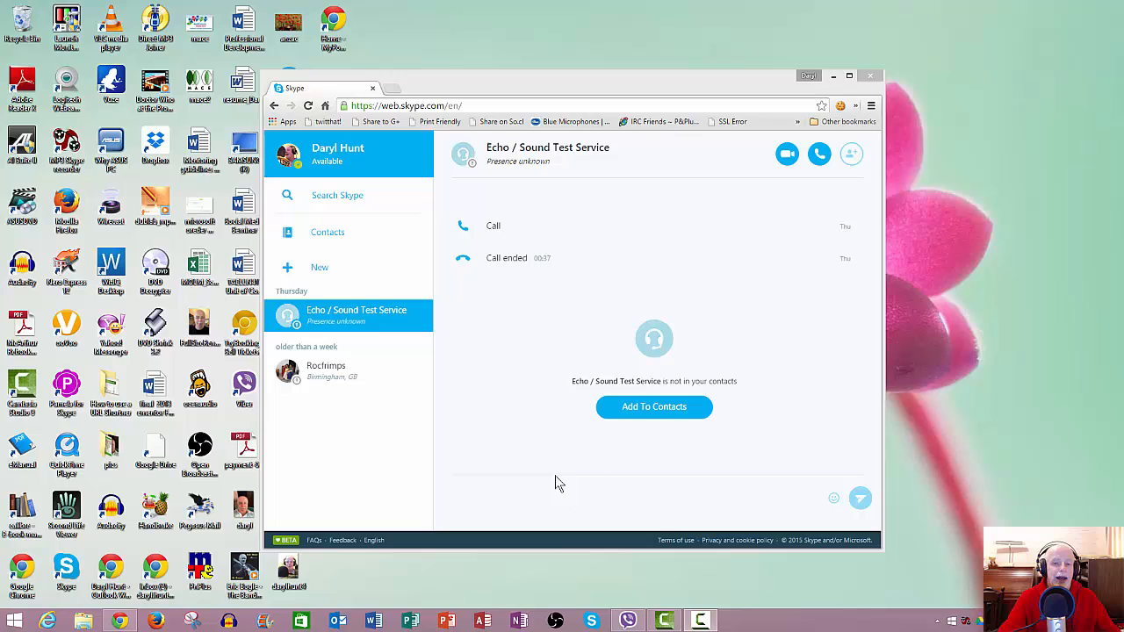
mouse_move(398, 446)
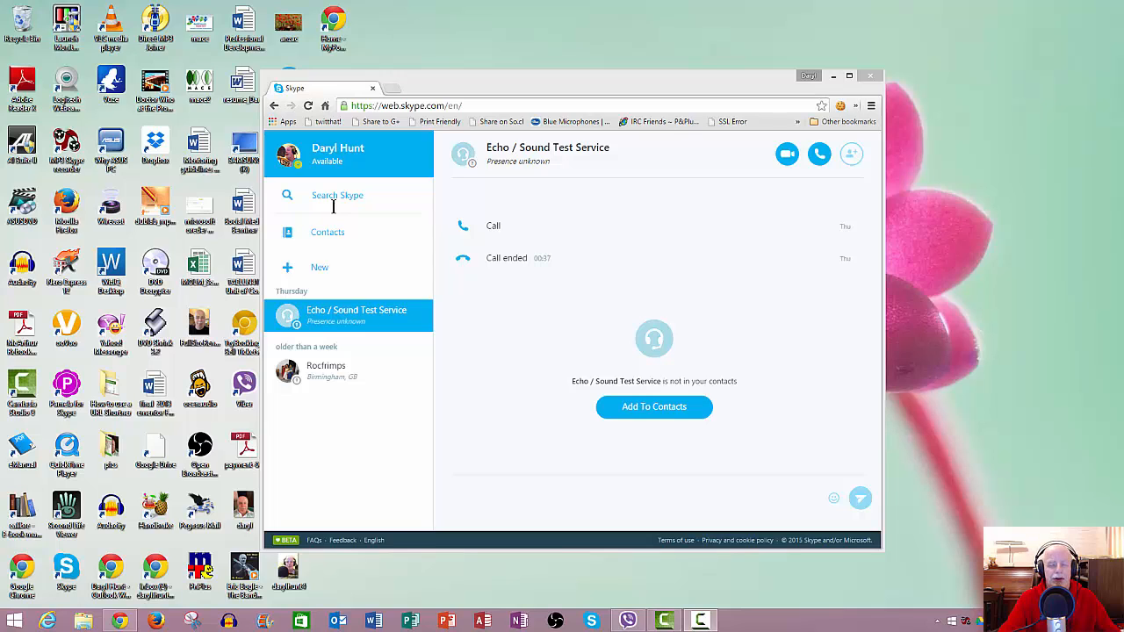
mouse_move(424, 417)
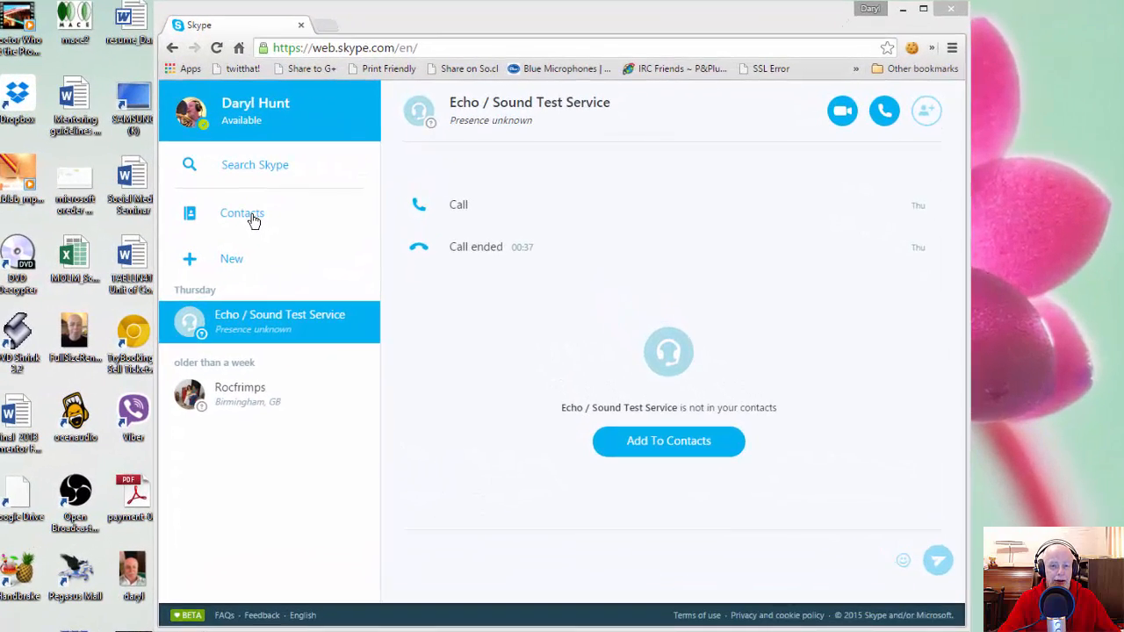
left_click(241, 214)
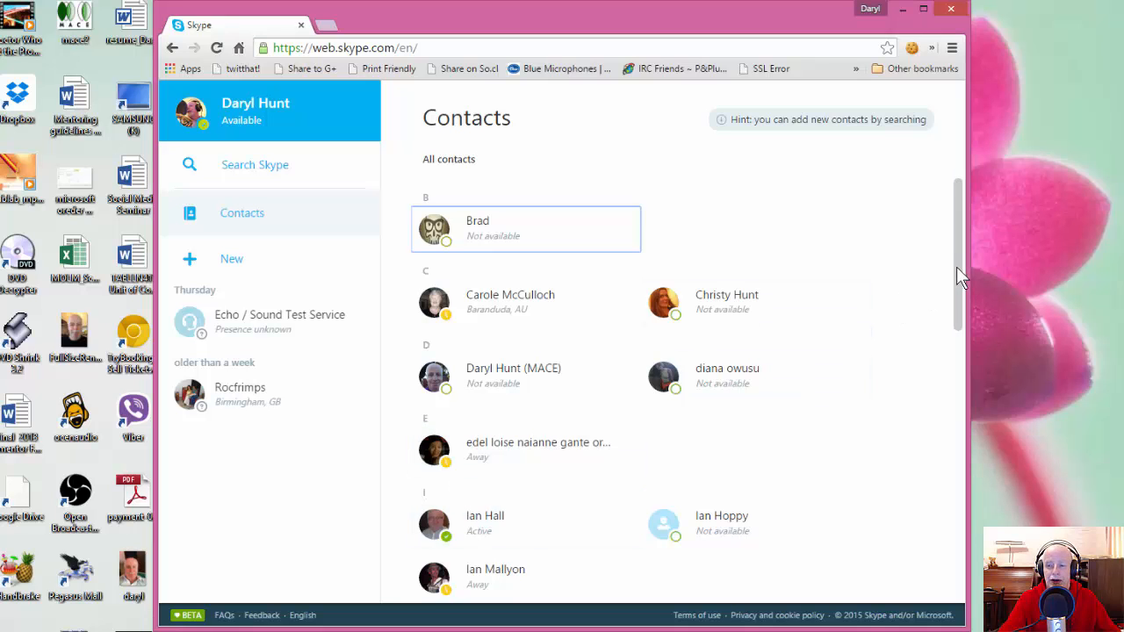
scroll("down", 3)
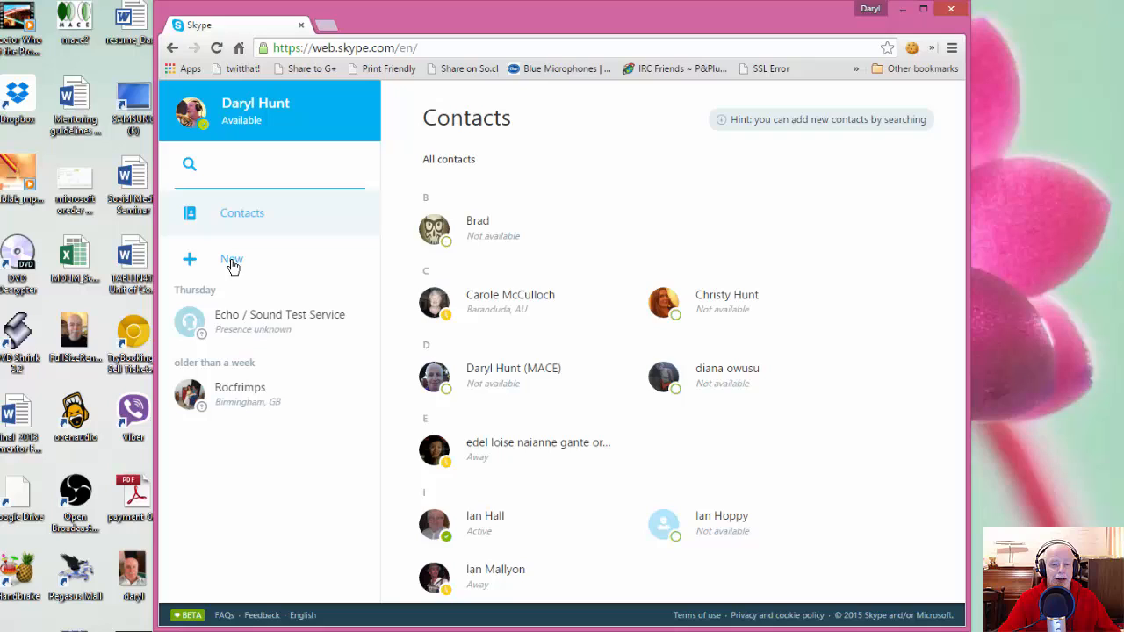
Reopen the Echo / Sound Test Service conversation from Thursday's entries to show its call history.
left_click(280, 322)
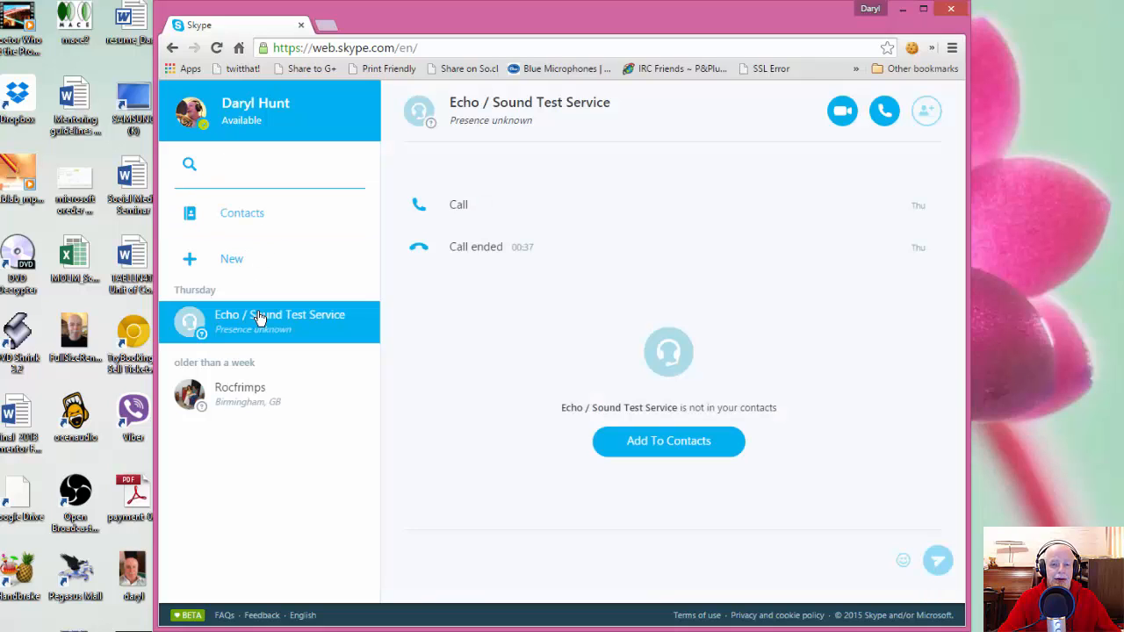
left_click(263, 165)
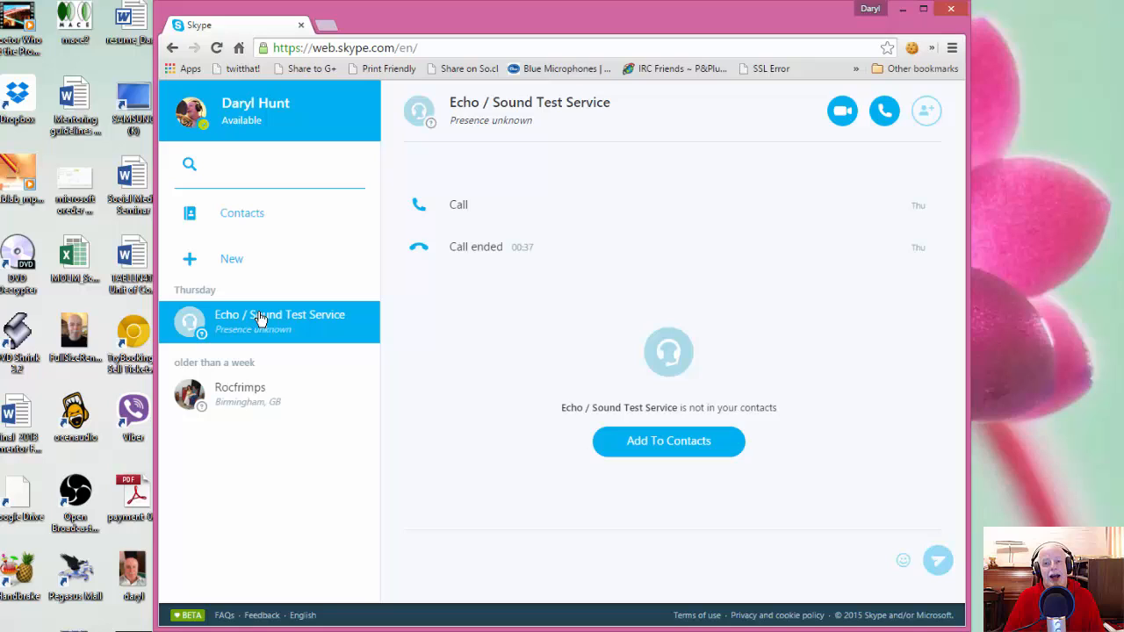
left_click(267, 165)
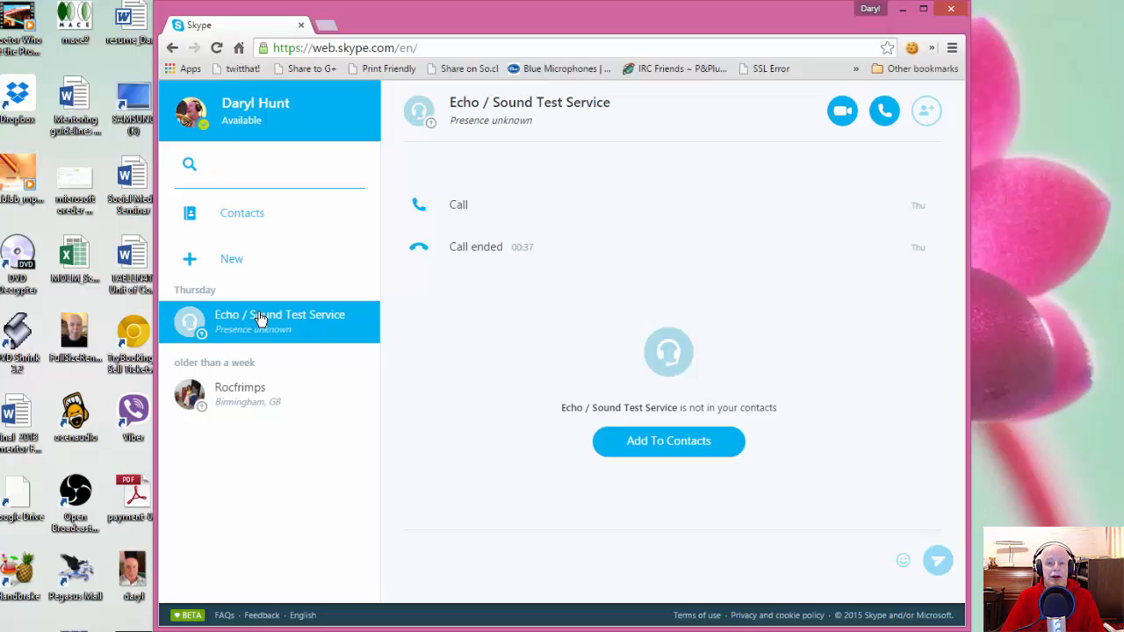
left_click(264, 164)
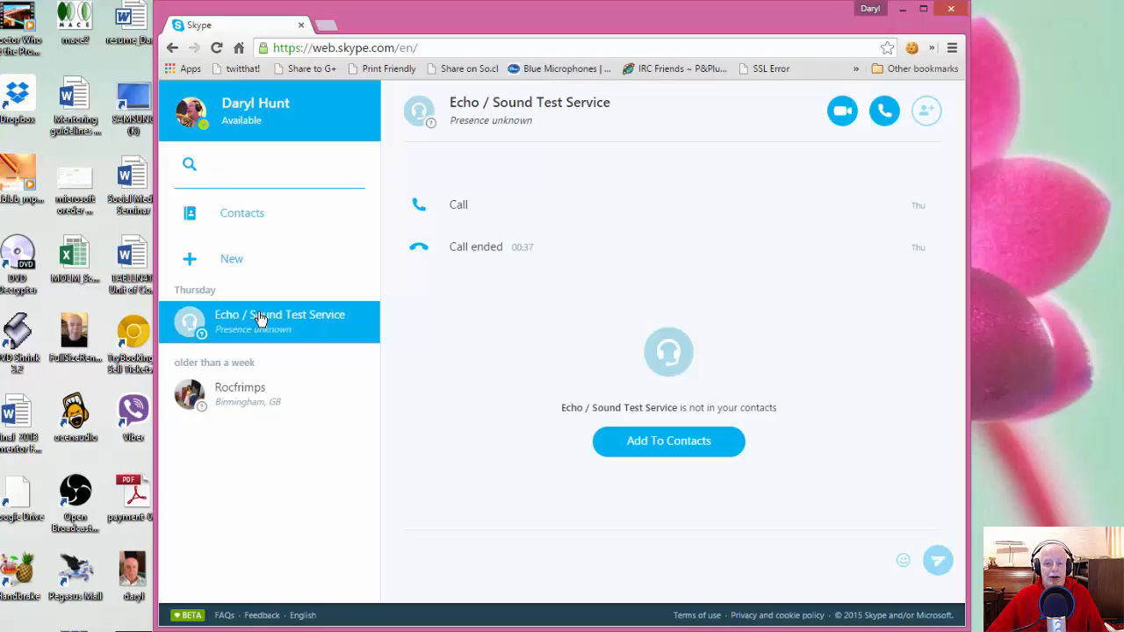
left_click(264, 165)
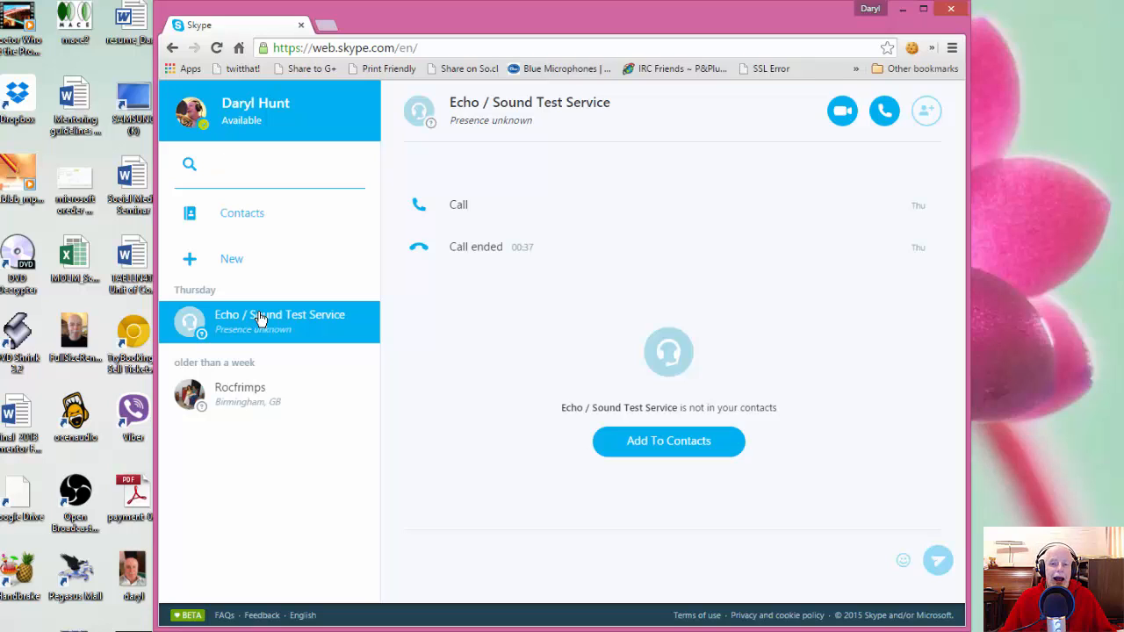
left_click(263, 165)
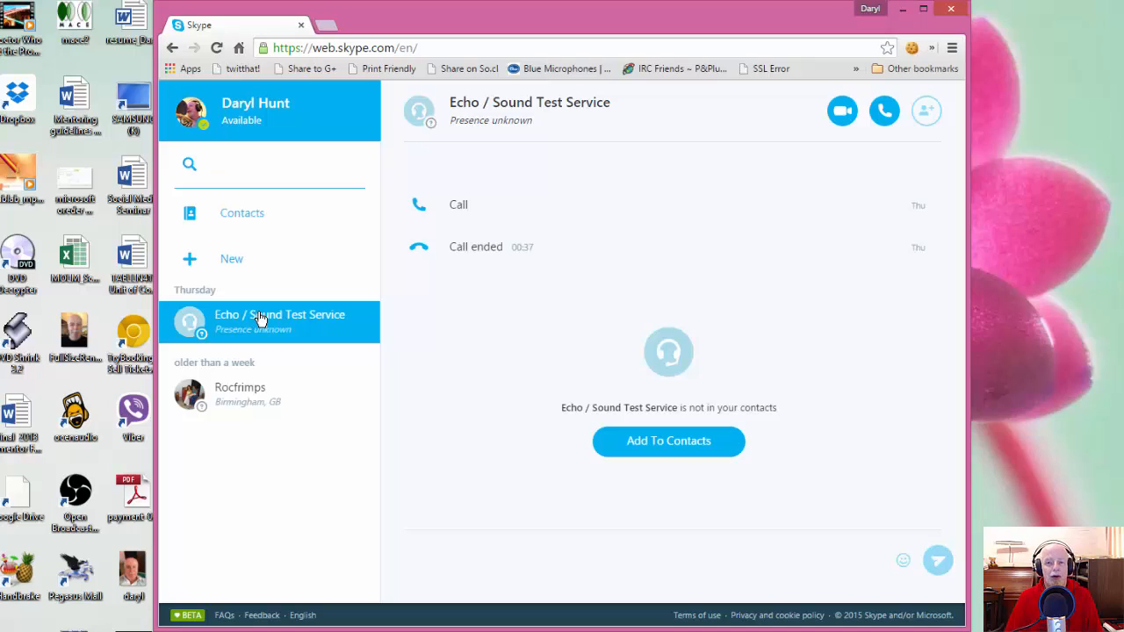
left_click(269, 165)
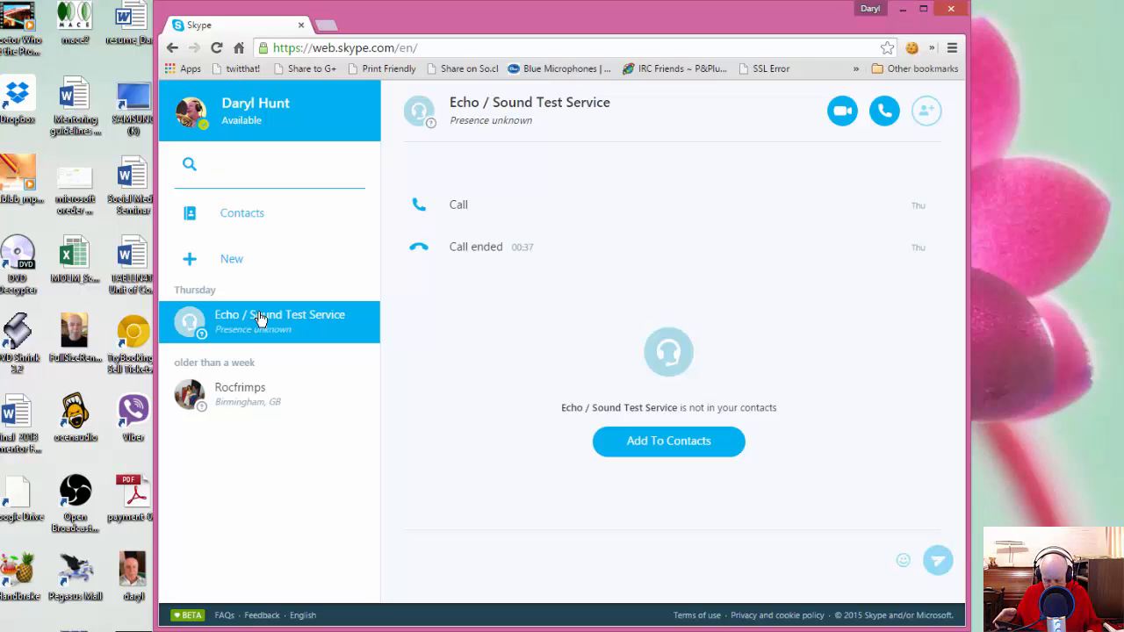
left_click(264, 165)
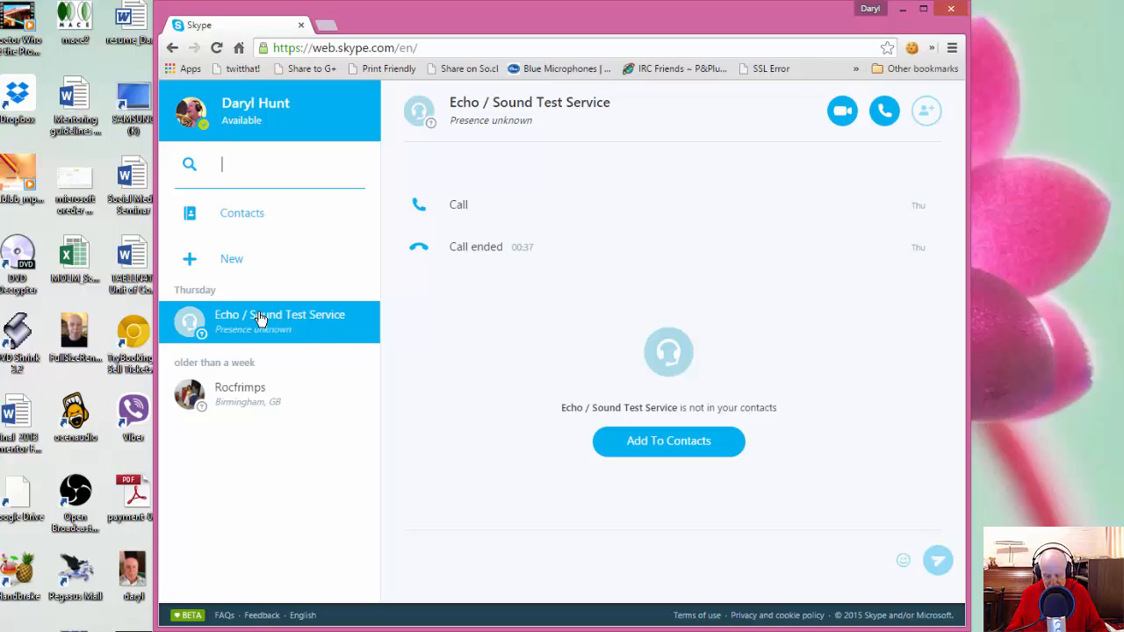